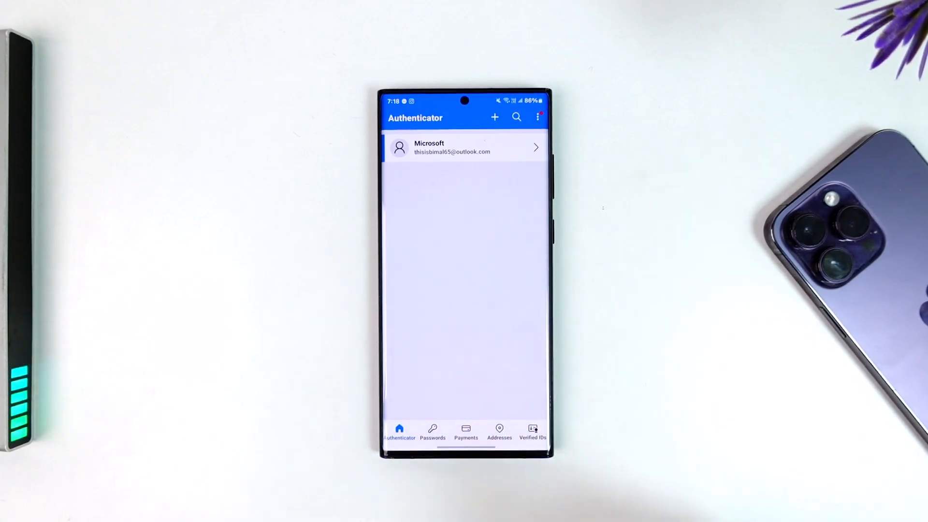
- Begin adding a new account from the Authenticator home screen via the + icon
left_click(495, 117)
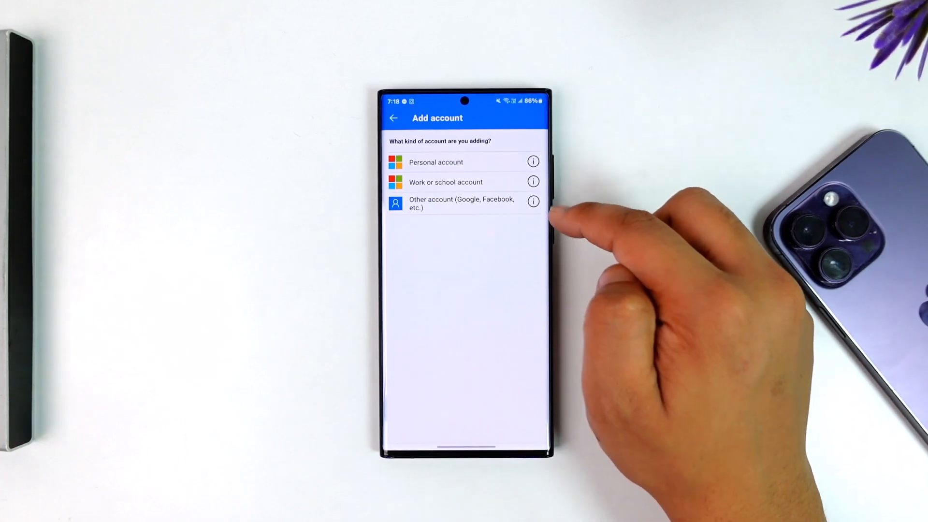
- Review the ways to add a work or school account, then back out of those options
left_click(436, 162)
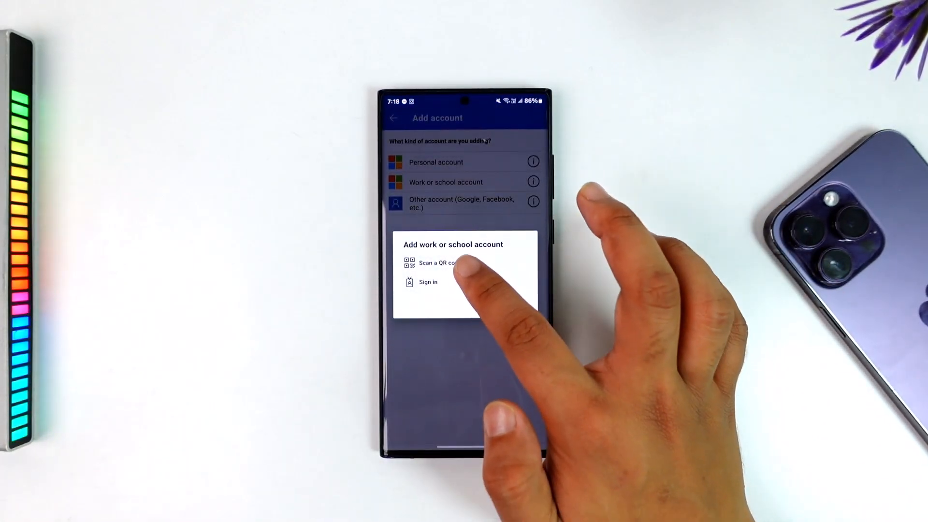
left_click(438, 263)
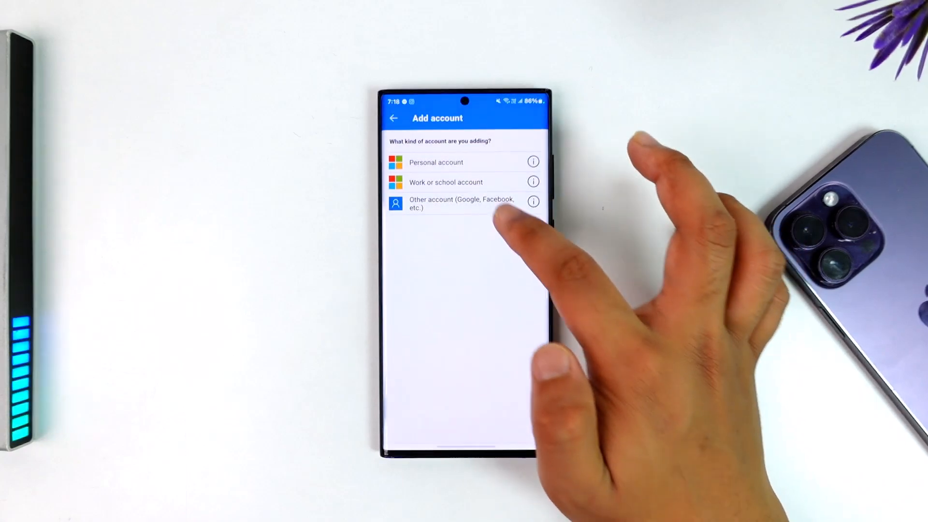
left_click(460, 203)
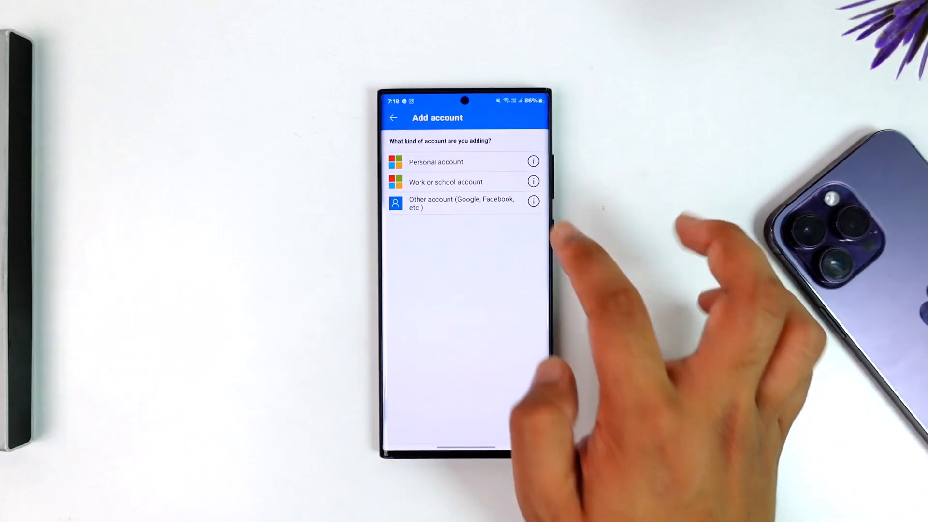
- Choose Personal account and Sign in with Microsoft to reach the sign-in form instead of scanning
left_click(436, 162)
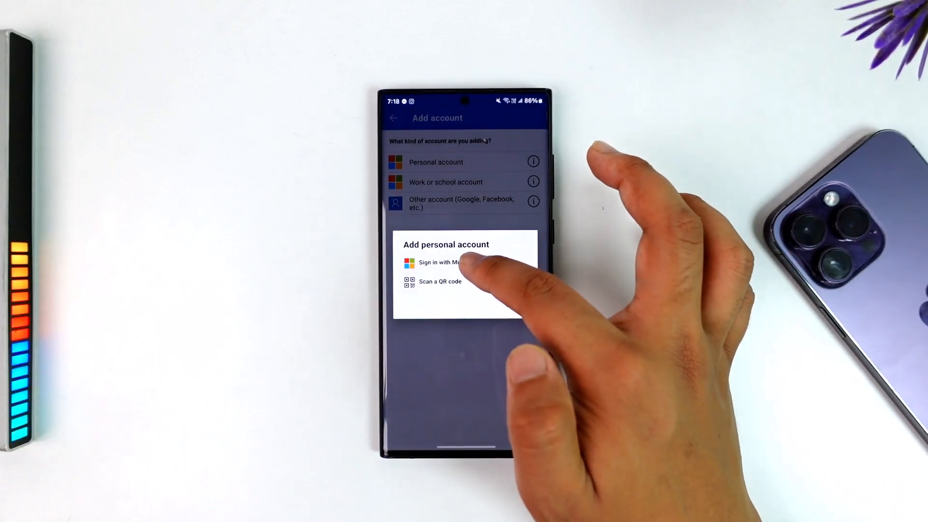
left_click(441, 262)
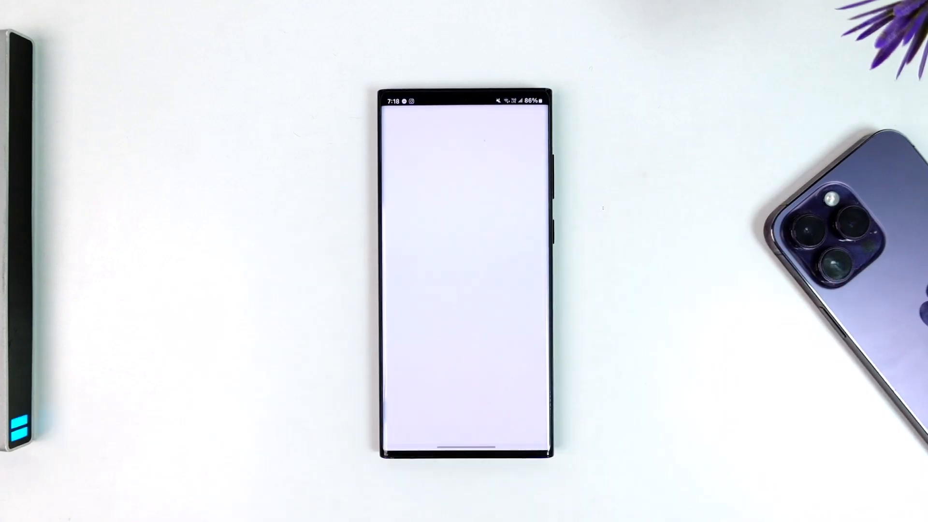
left_click(465, 158)
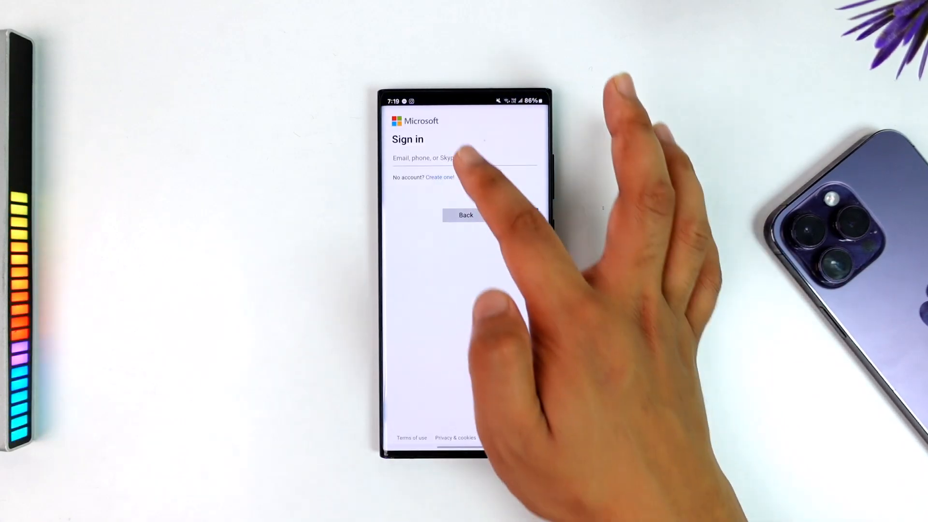
- Enter 'th' in the email field and accept the keyboard's suggested account address
type("thi")
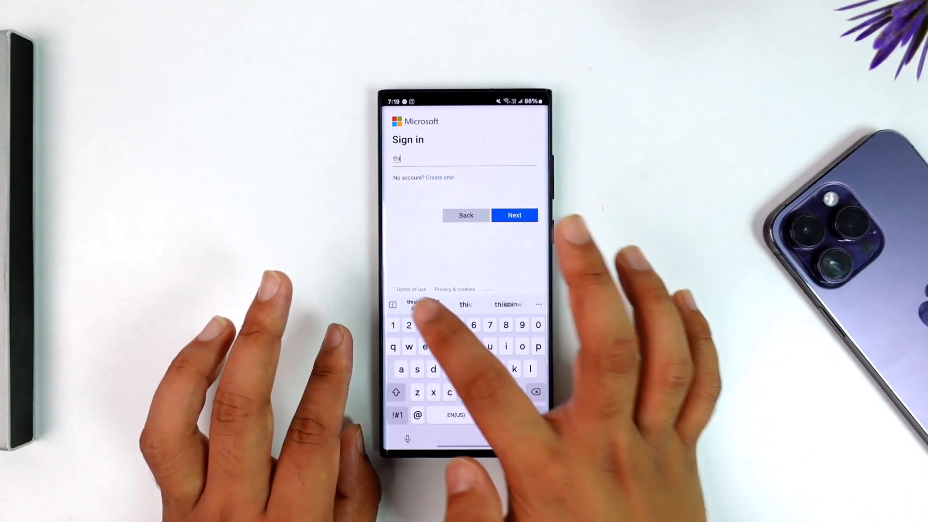
left_click(514, 215)
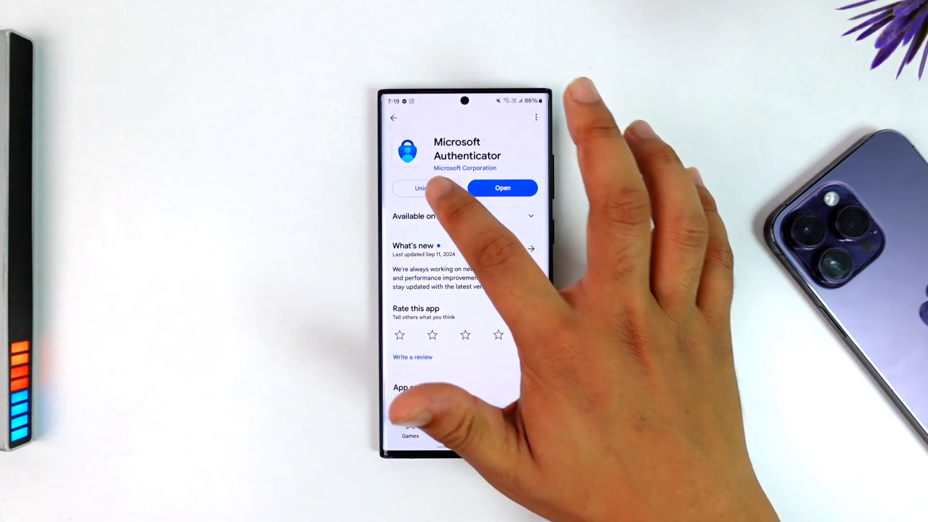
- Uninstall Microsoft Authenticator from its Play Store page
left_click(422, 188)
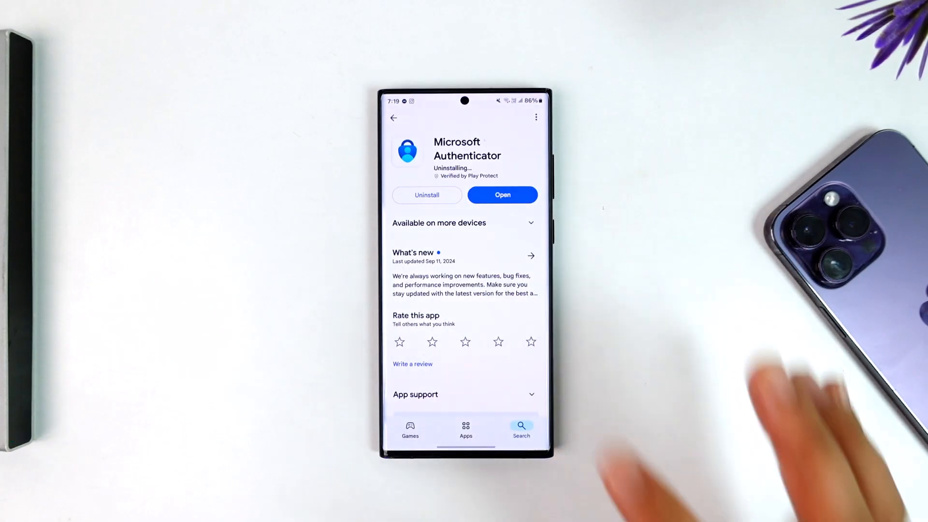